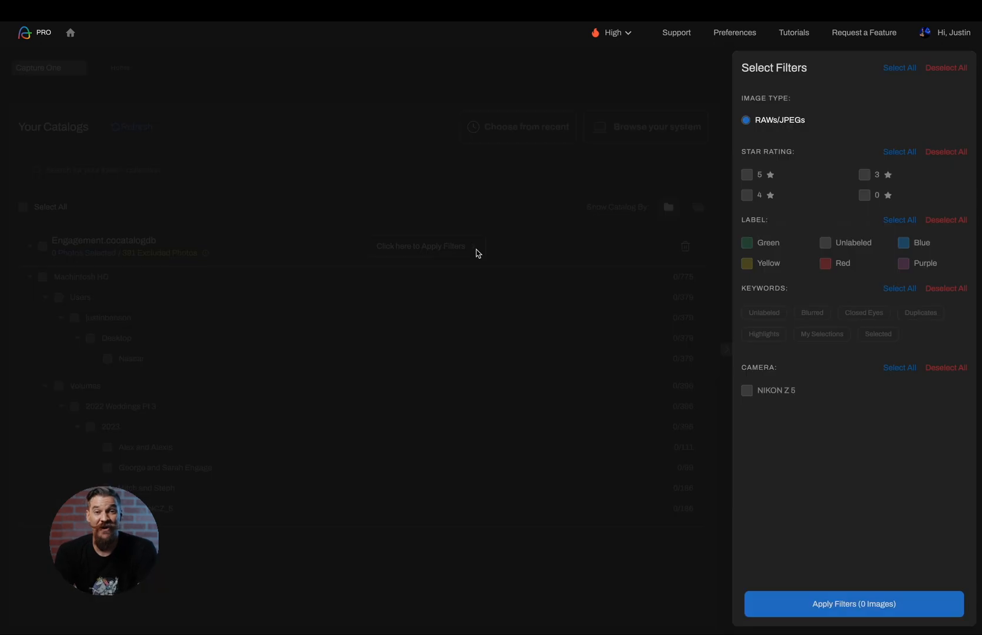
Step: Apply the filters to the Engagement catalog and upload the 384 selected photos
click(853, 604)
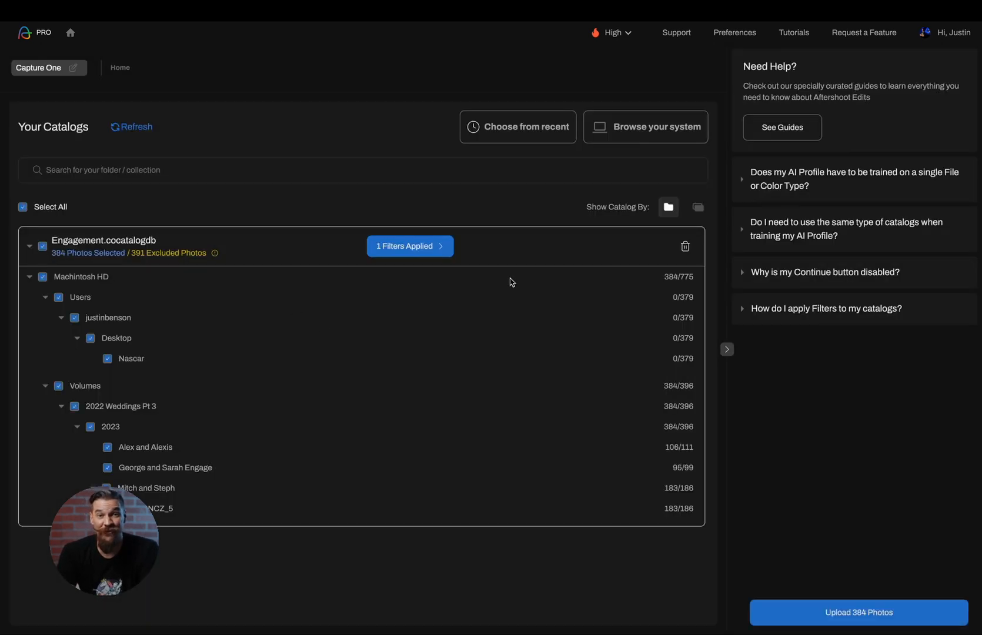
click(858, 612)
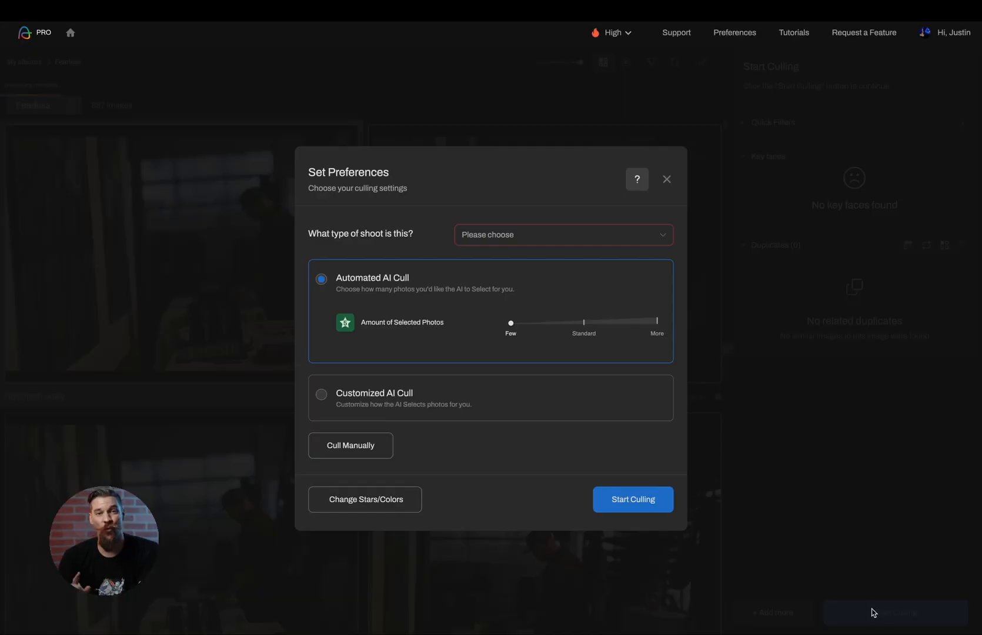
Step: Choose Portrait & Headshots as the shoot type in the culling preferences
click(561, 234)
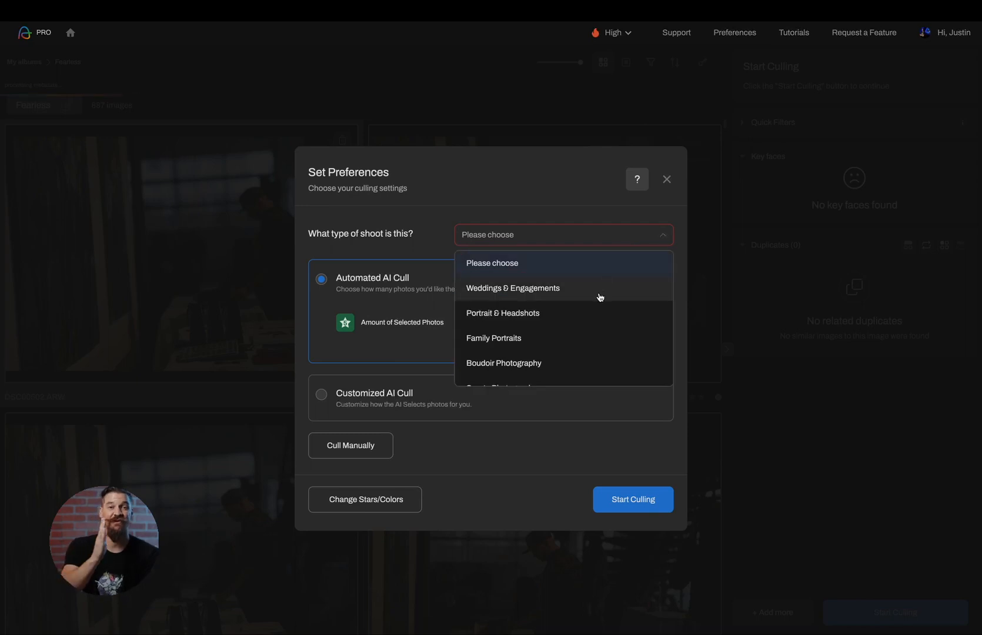
click(502, 314)
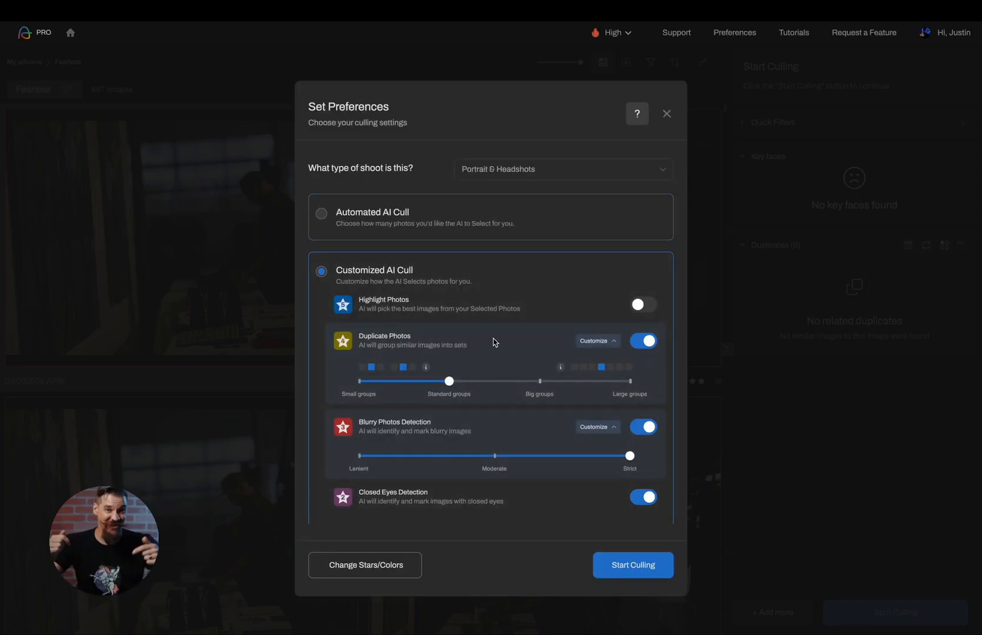
Step: Slide Duplicate Photos to Small groups and Blurry Photos Detection toward Lenient
drag(449, 381, 547, 381)
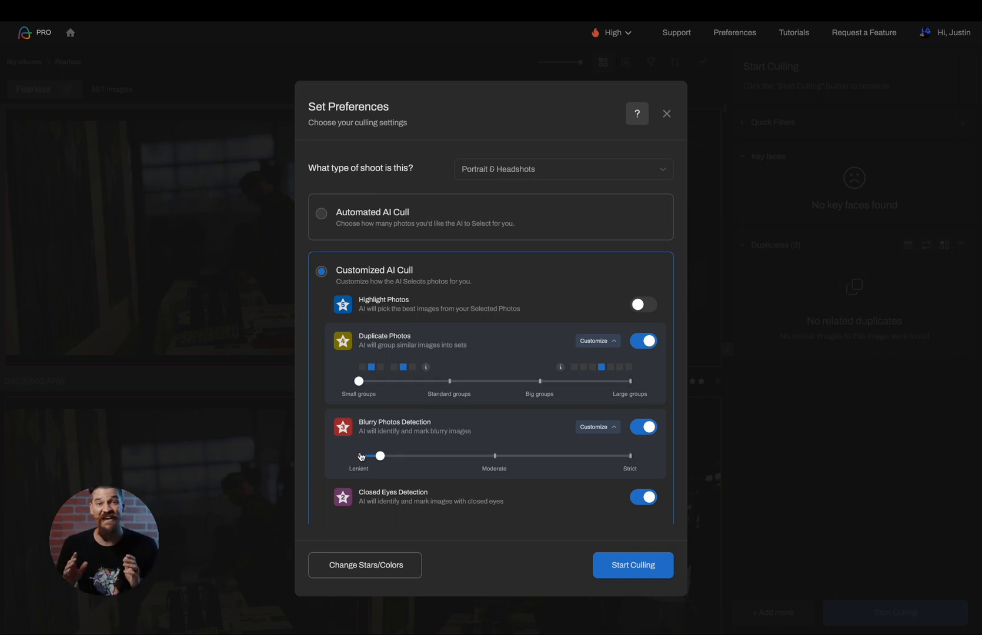
drag(380, 455, 615, 456)
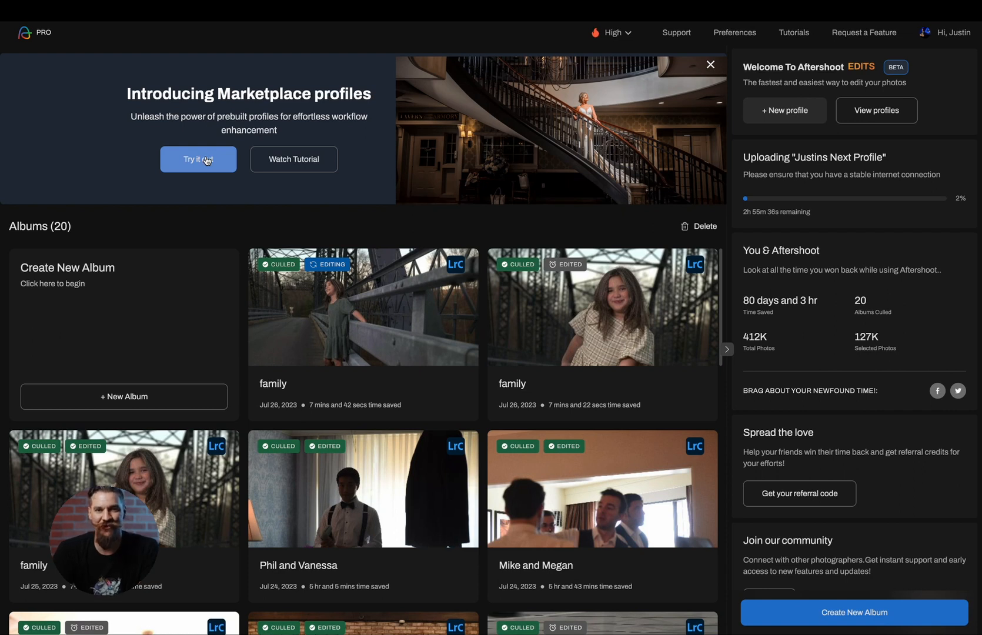
Step: Browse the Marketplace and Graicard preview, then show the My AI Profiles list
click(198, 159)
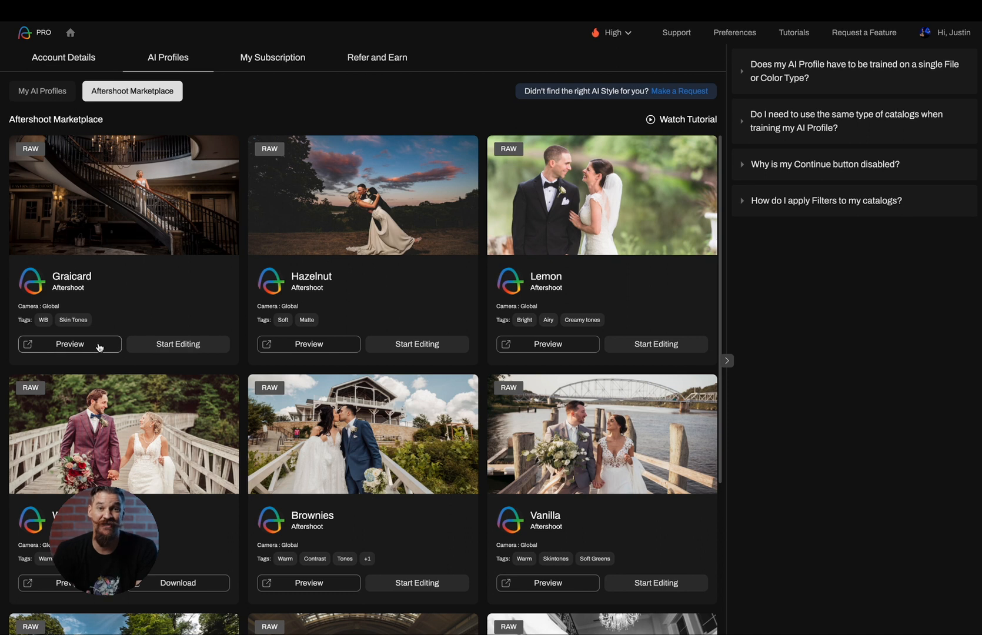
click(69, 344)
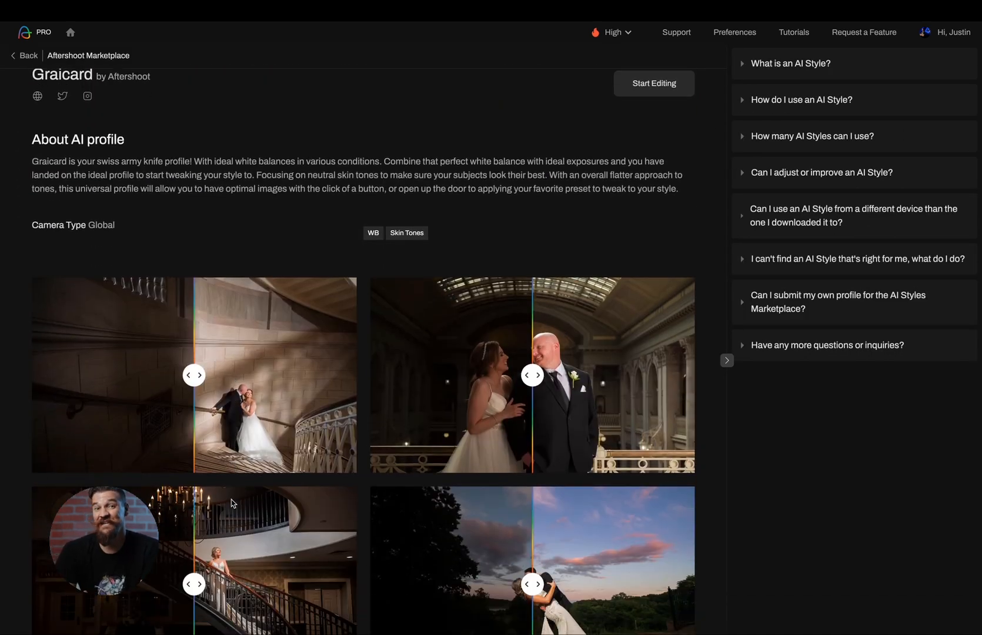
scroll(down, 3)
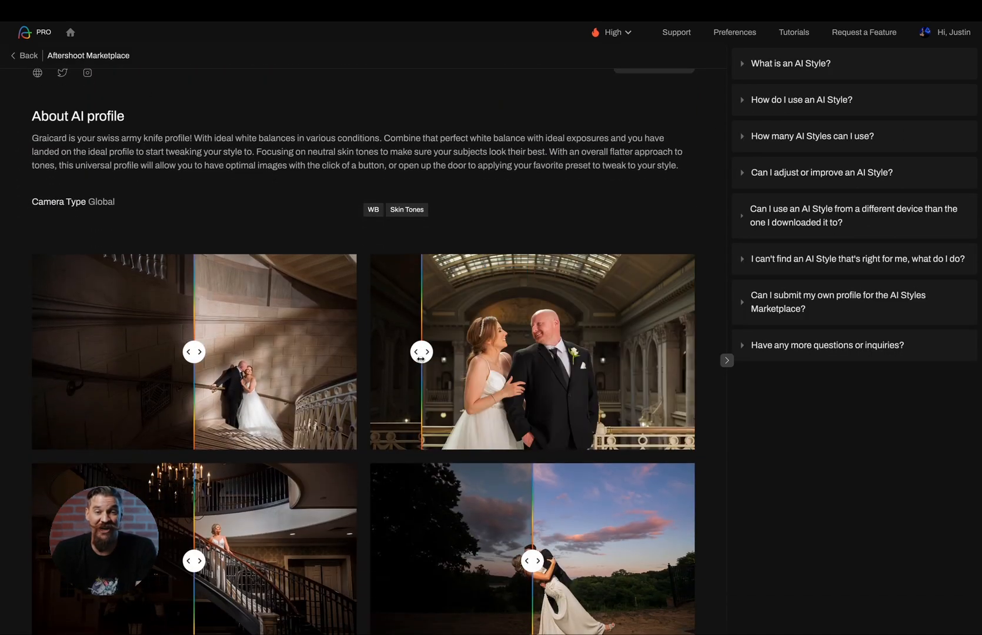
scroll(down, 3)
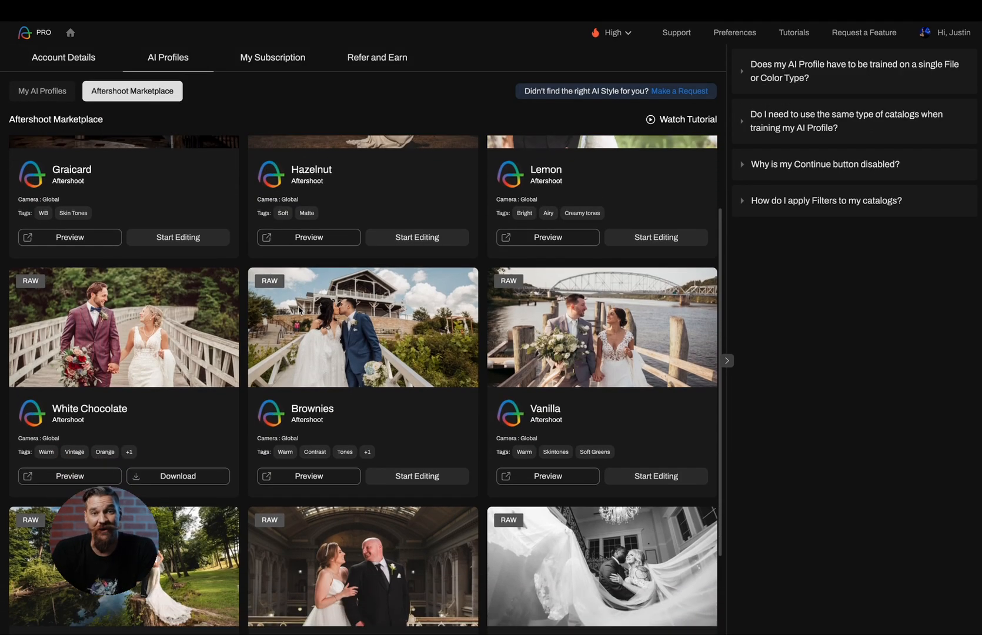
click(42, 91)
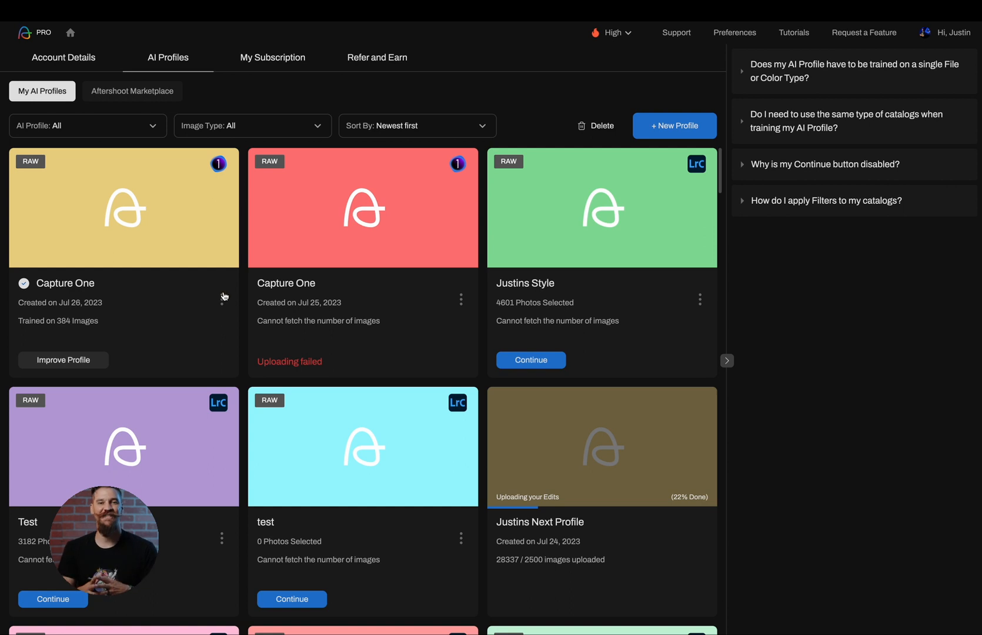
mouse_move(521, 309)
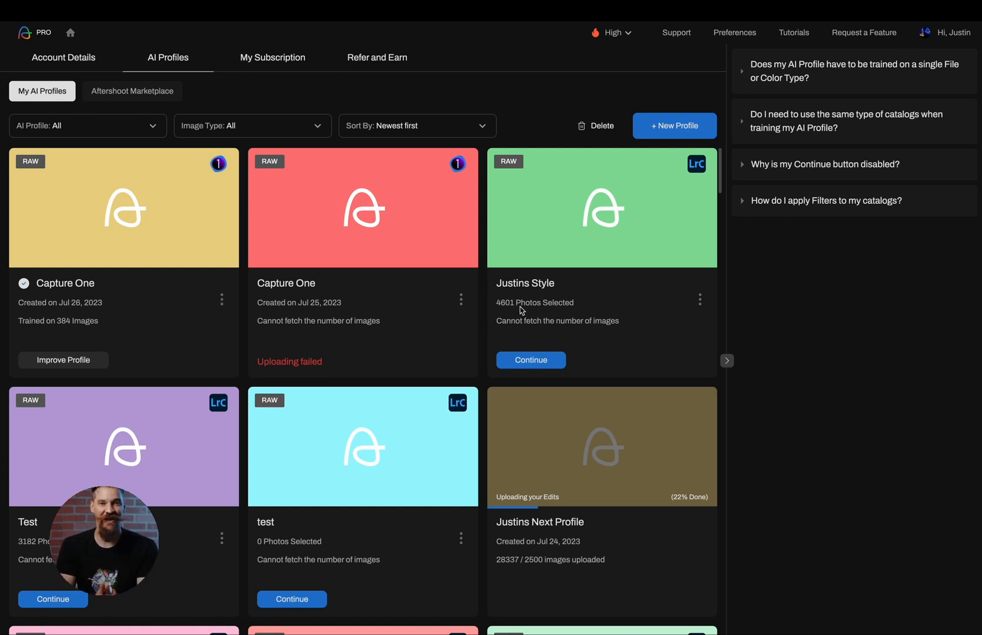
Step: Open Adjust Profile from the PISTACHIO profile's options menu in My AI Profiles
scroll(down, 3)
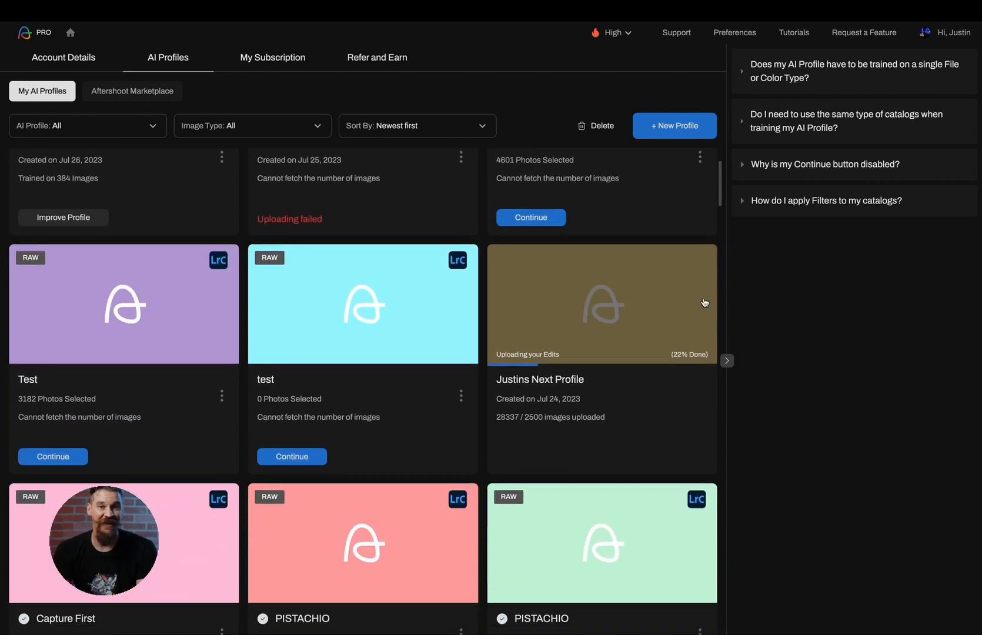
scroll(down, 3)
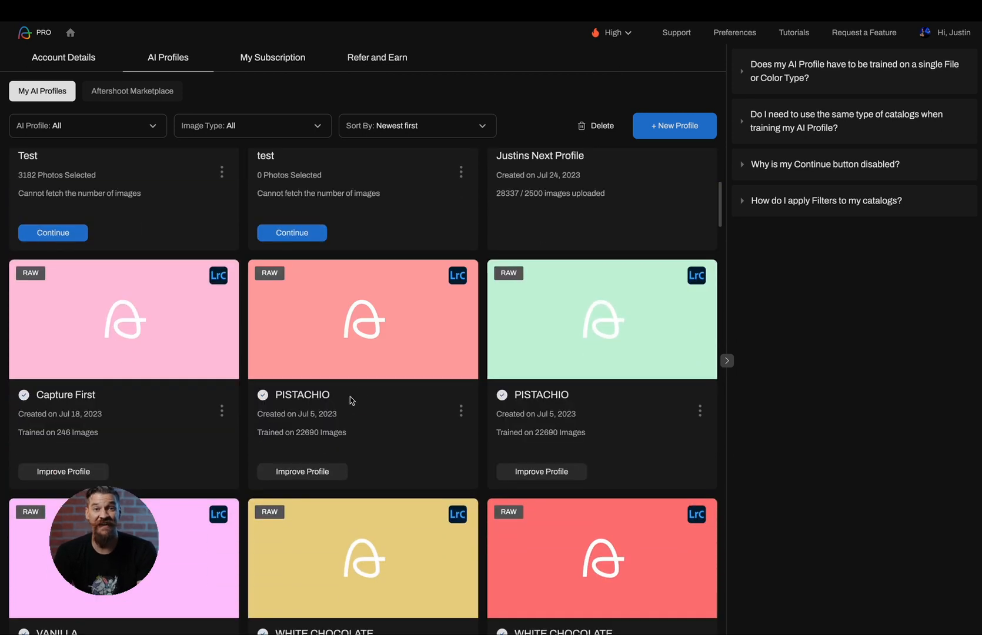
click(461, 411)
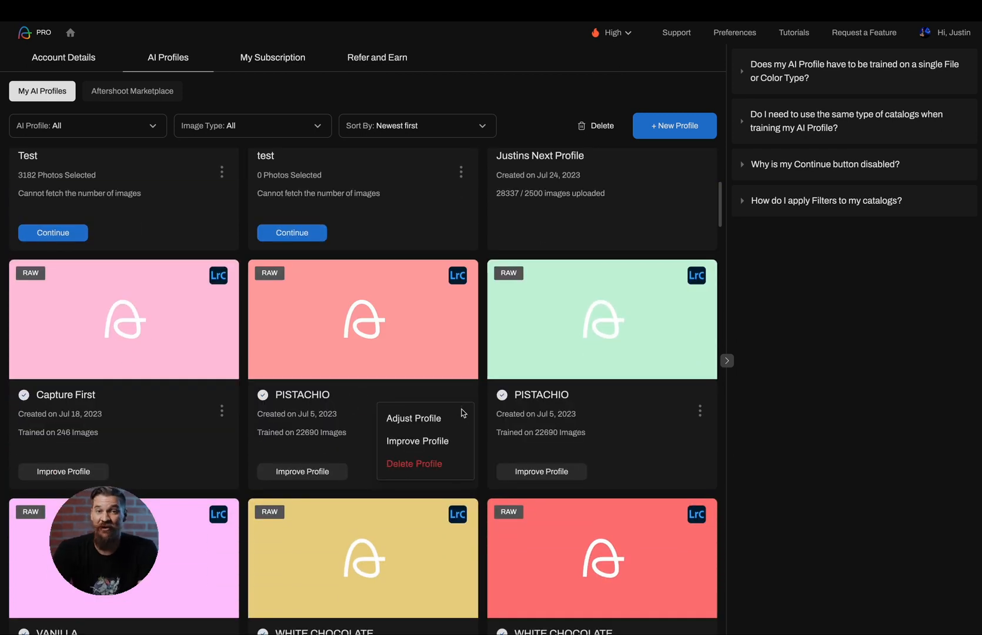
click(412, 418)
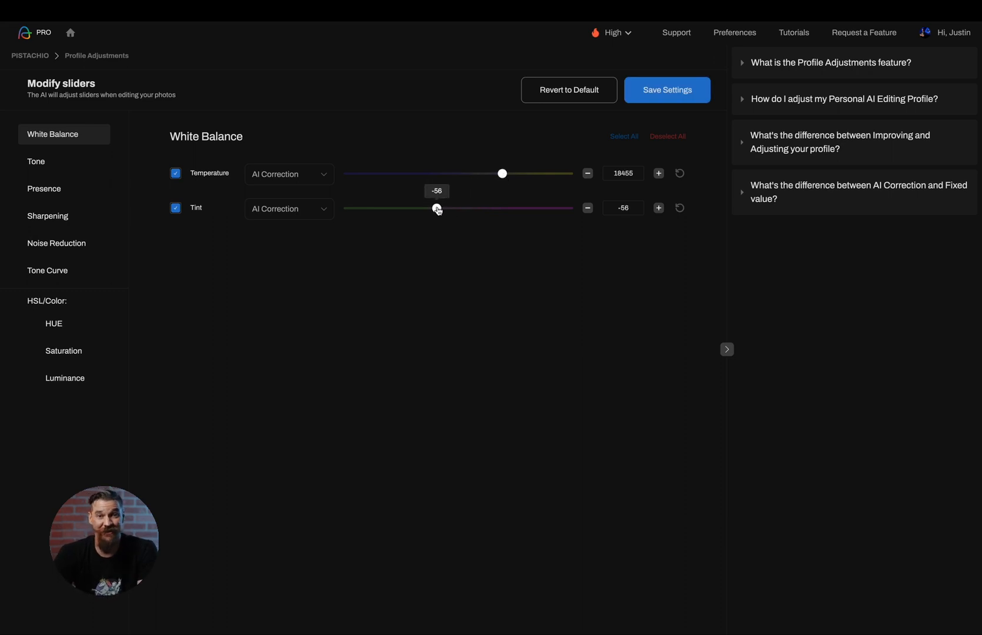
Step: Fix Texture at 18 and De-haze at 40, then raise Justins Super Mega Profile's temperature
click(288, 174)
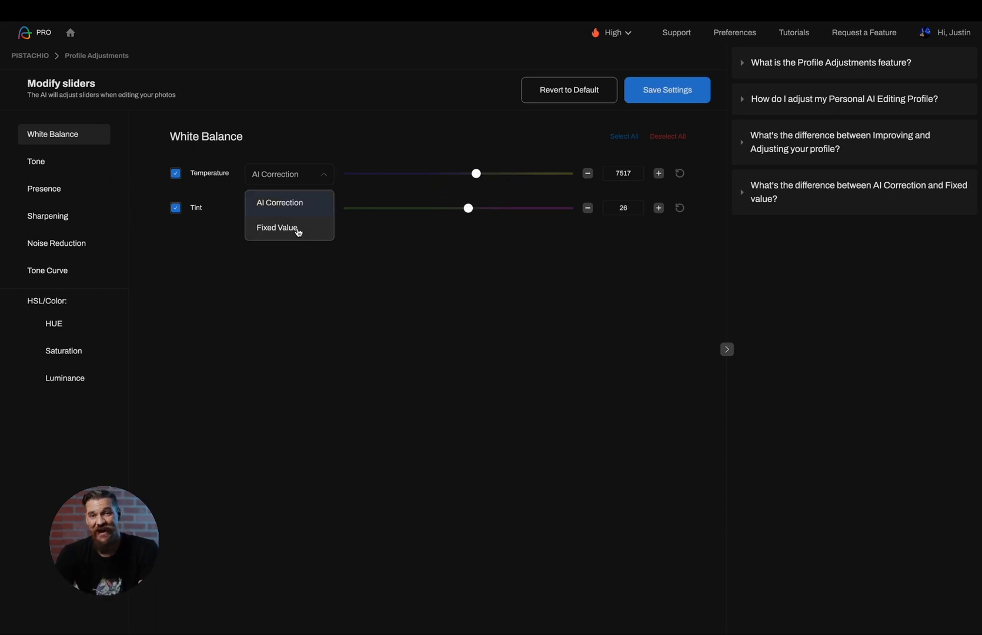
click(277, 227)
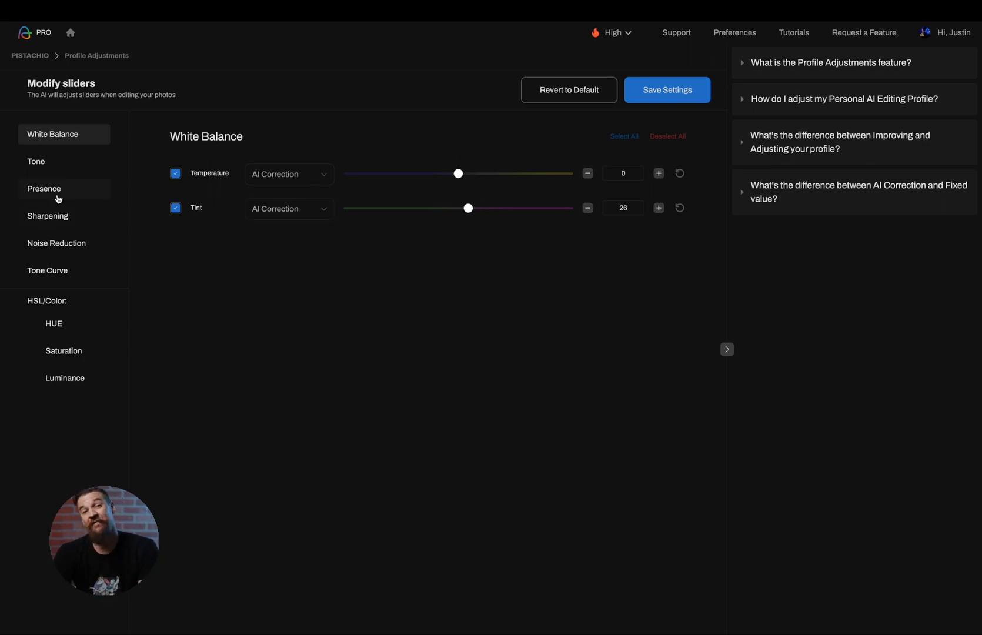
click(44, 189)
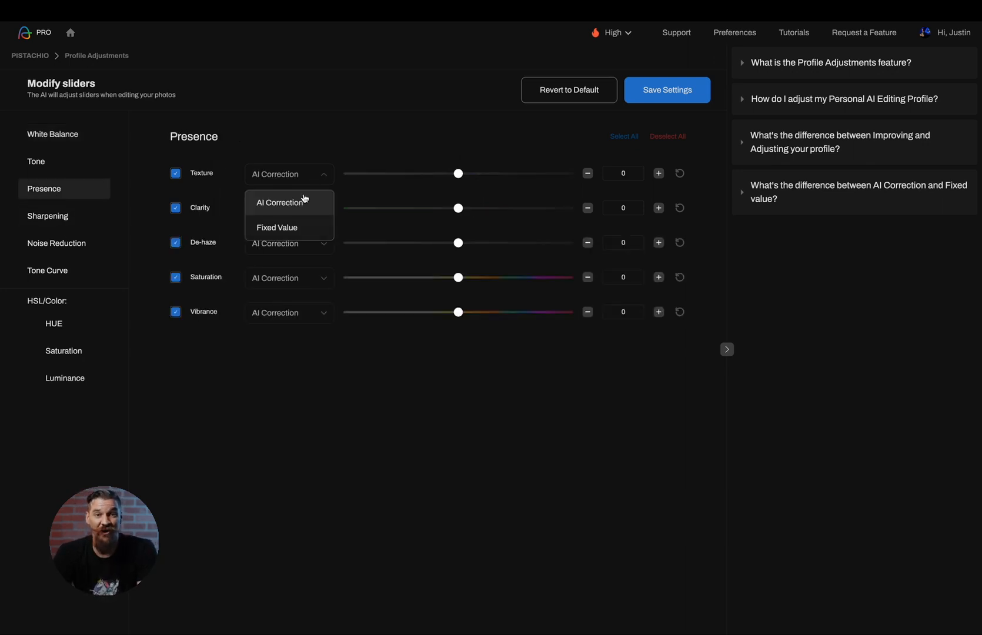
click(277, 228)
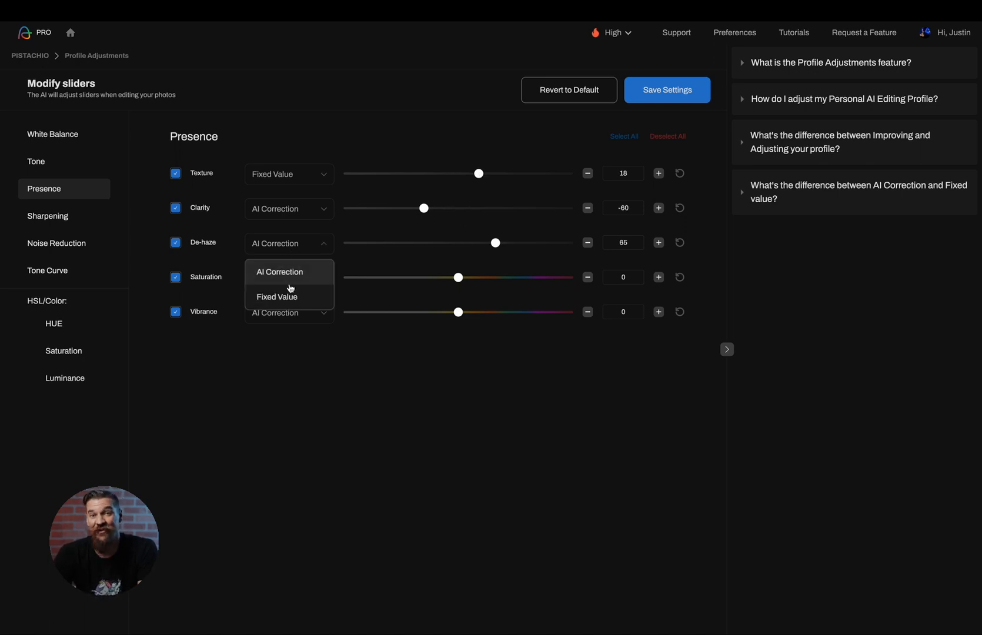
click(276, 297)
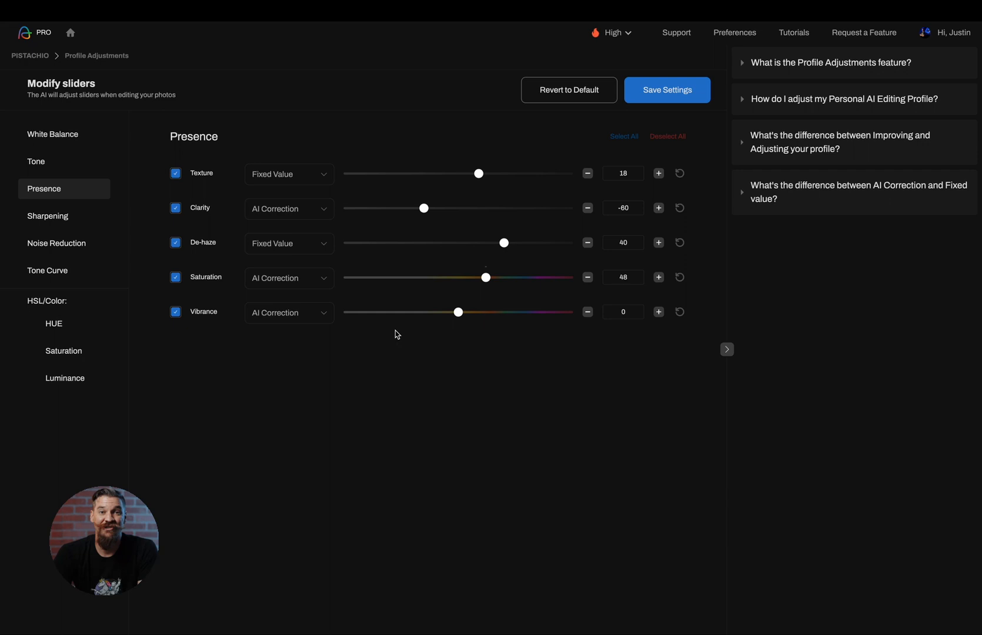
click(52, 134)
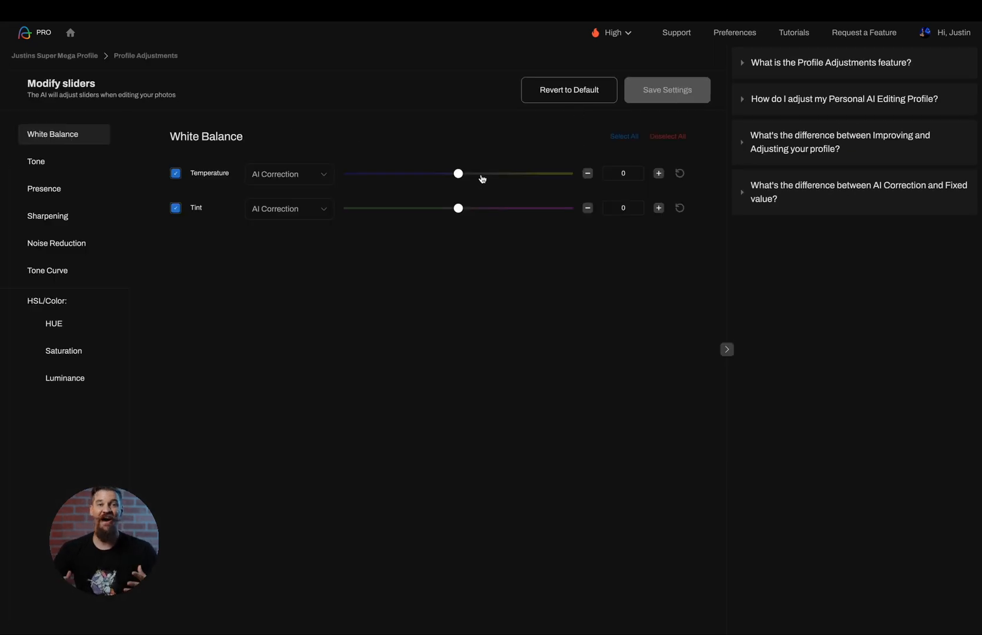
drag(458, 173, 489, 173)
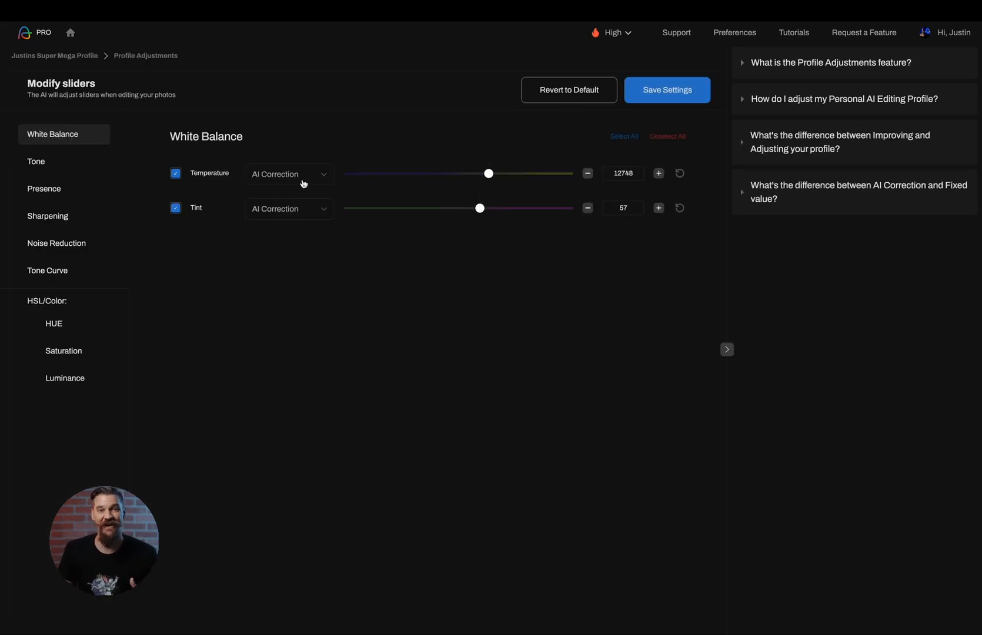